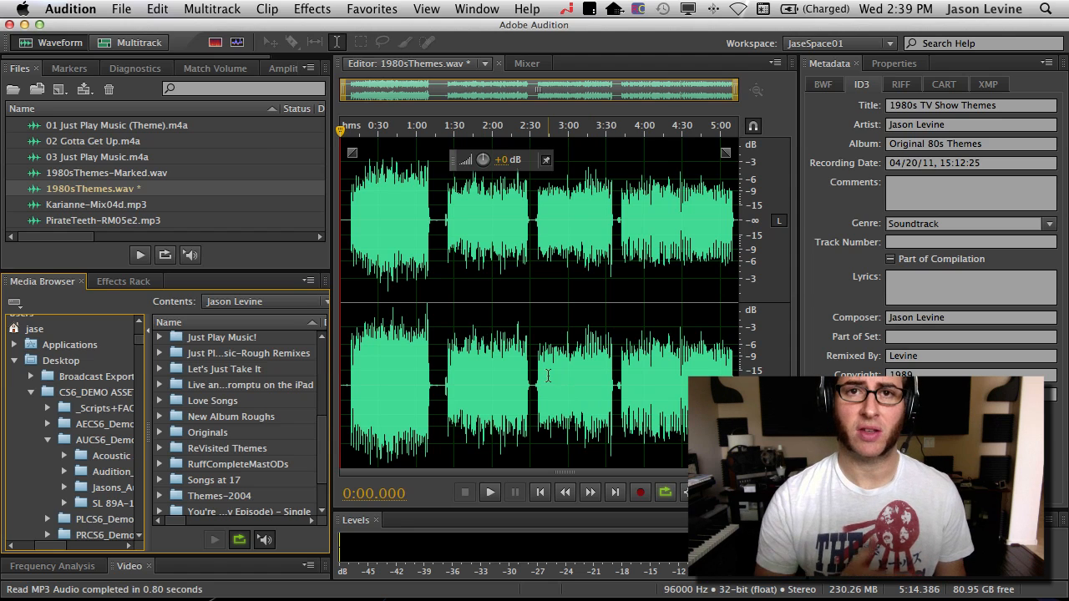
pyautogui.moveTo(501, 388)
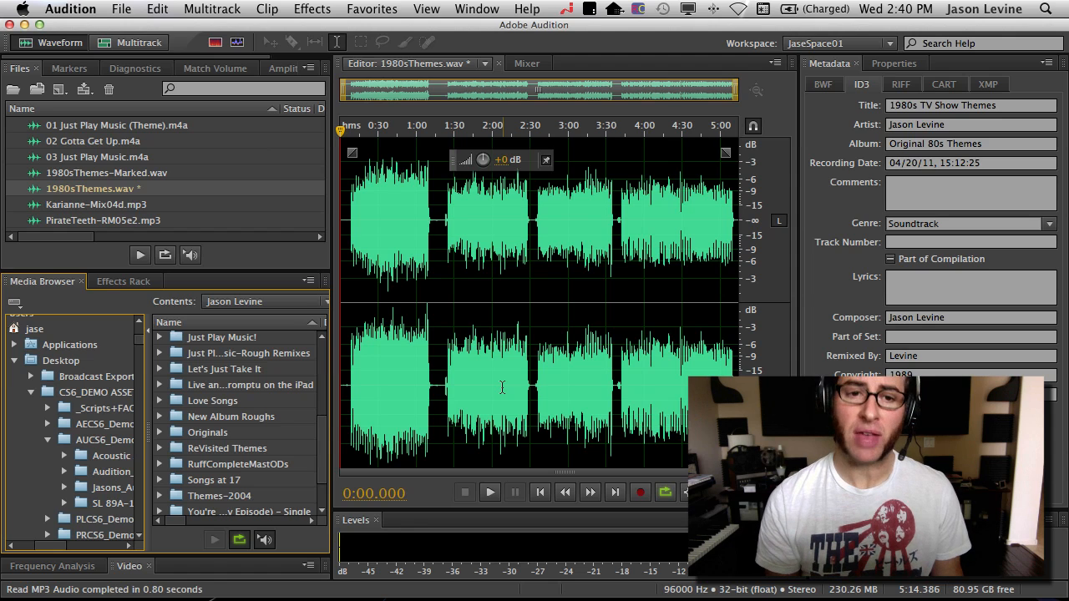
# - Mark the first theme's stretch of 1980sThemes.wav as range Marker 01
pyautogui.moveTo(359, 251); pyautogui.dragTo(443, 251)
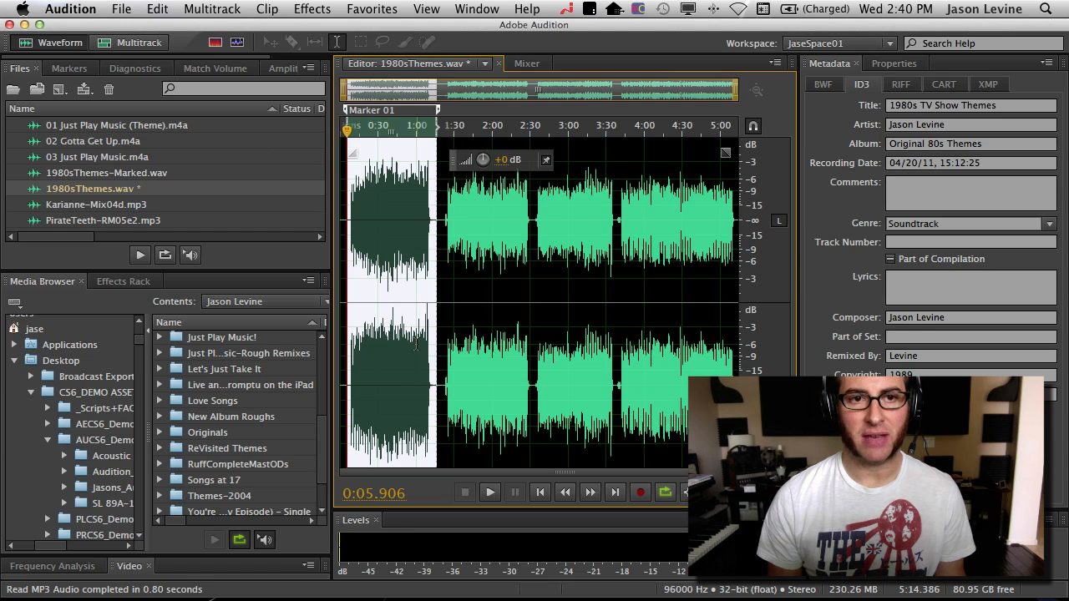
pyautogui.click(70, 67)
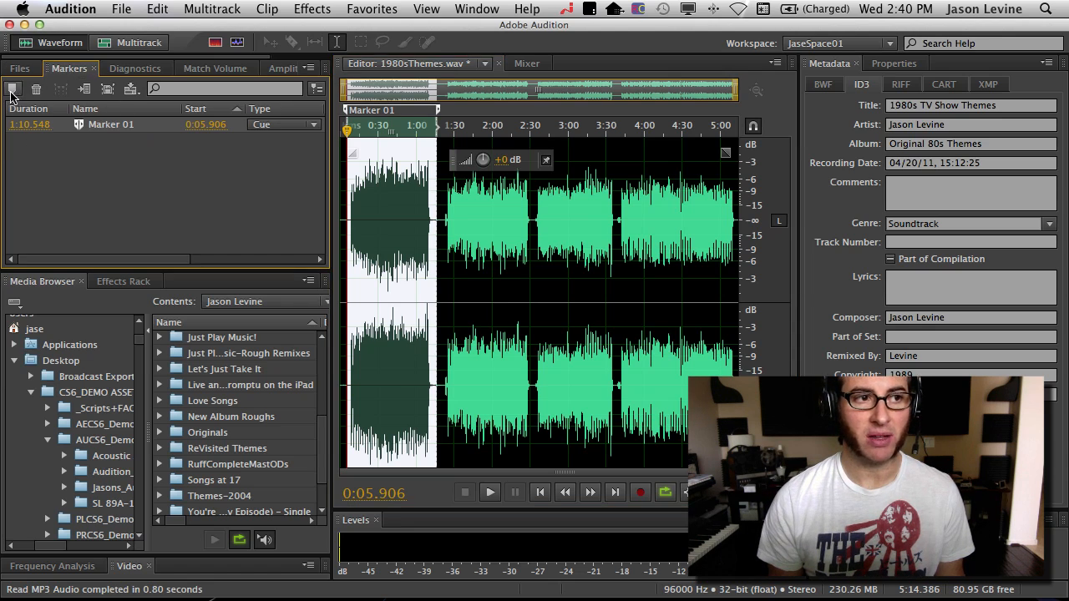
pyautogui.click(18, 67)
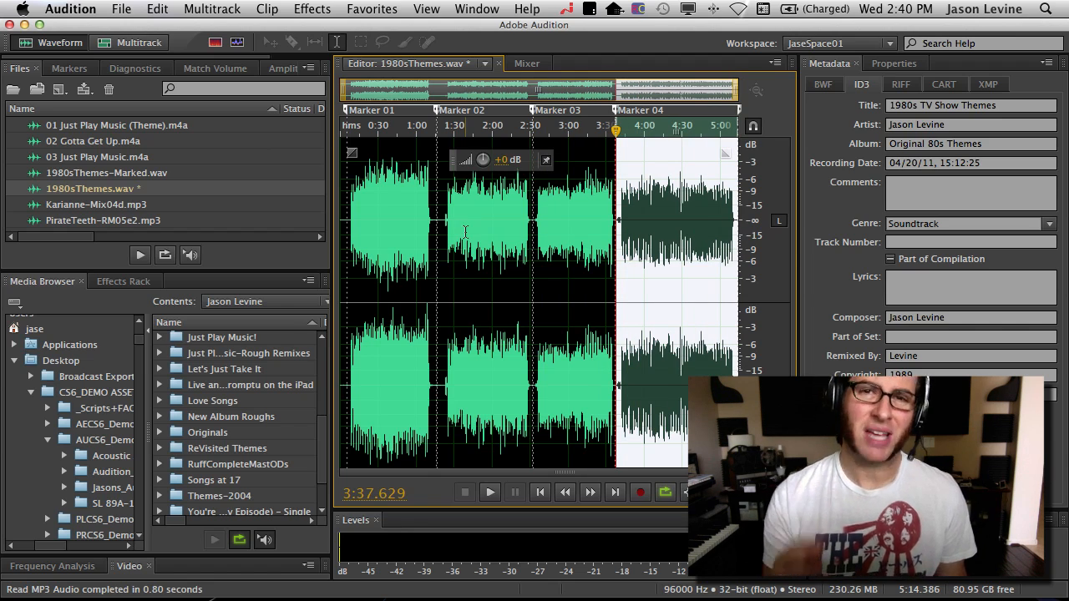
pyautogui.click(70, 67)
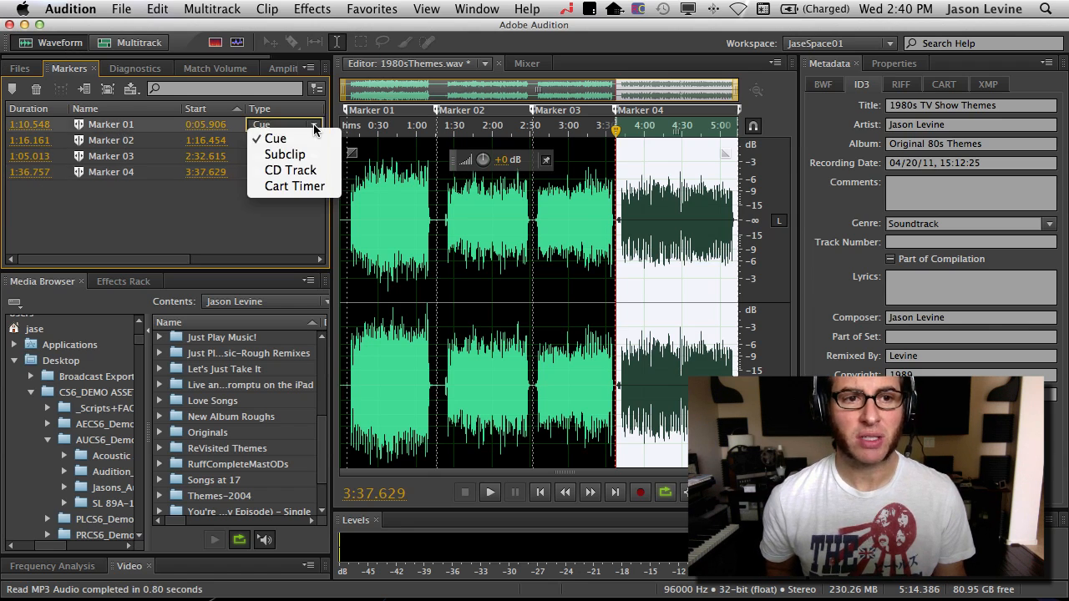
pyautogui.moveTo(290, 171)
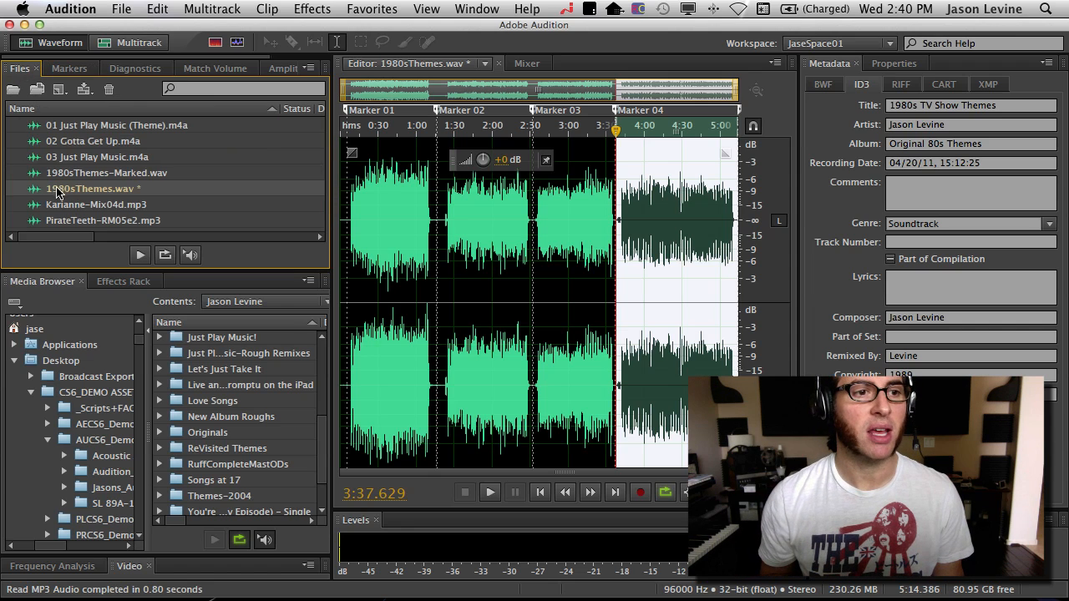
# - Show the four named CD Track markers of 1980sThemes-Marked.wav in the Markers panel
pyautogui.doubleClick(107, 172)
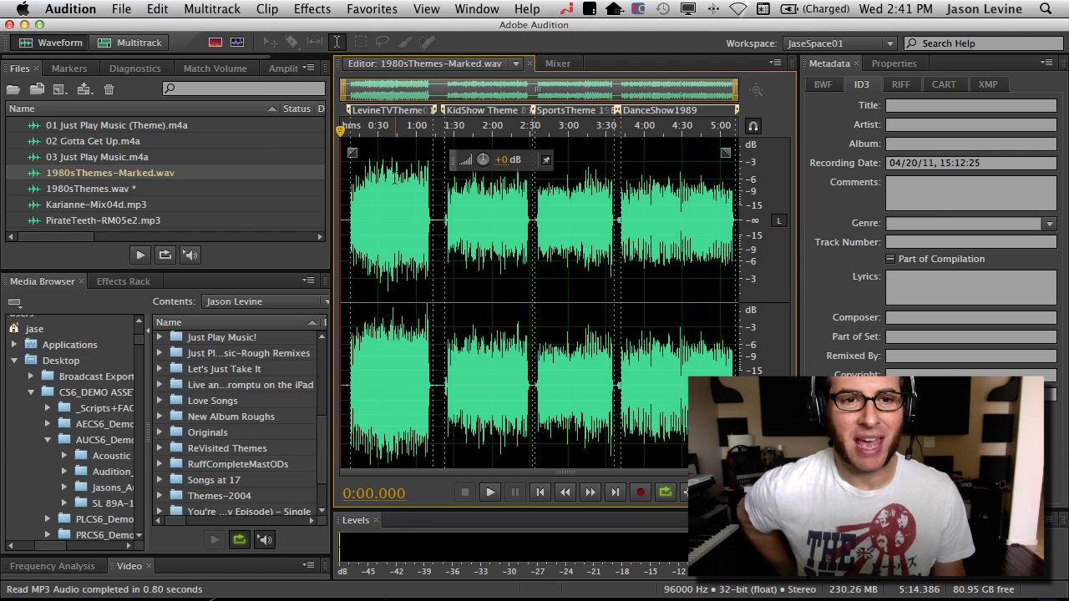
pyautogui.click(71, 66)
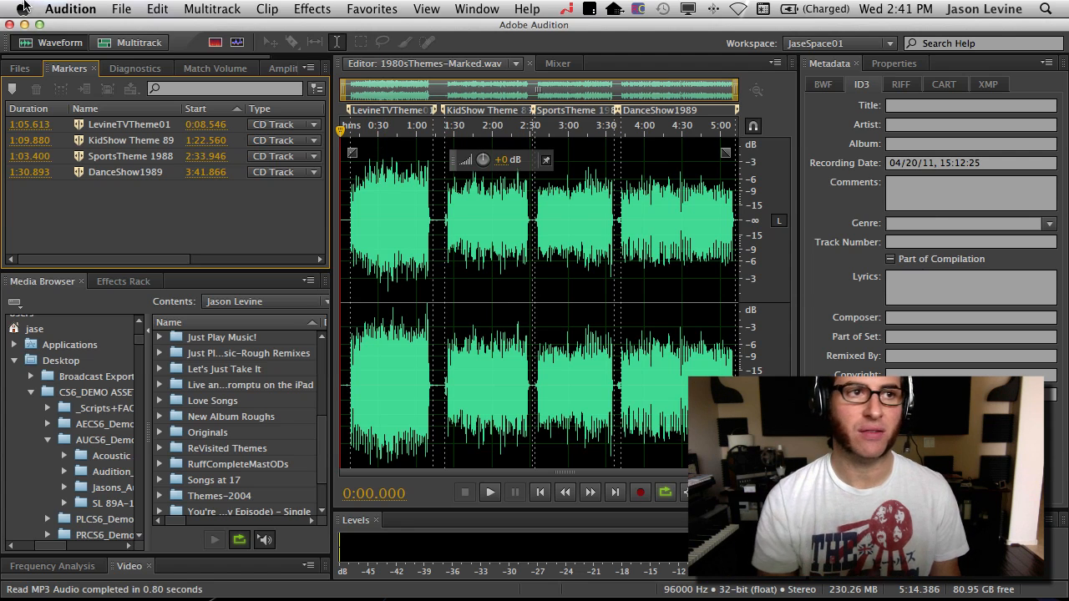
# - Start Burn Audio to CD for the marked themes file, accepting the CD Track range warning
pyautogui.click(120, 10)
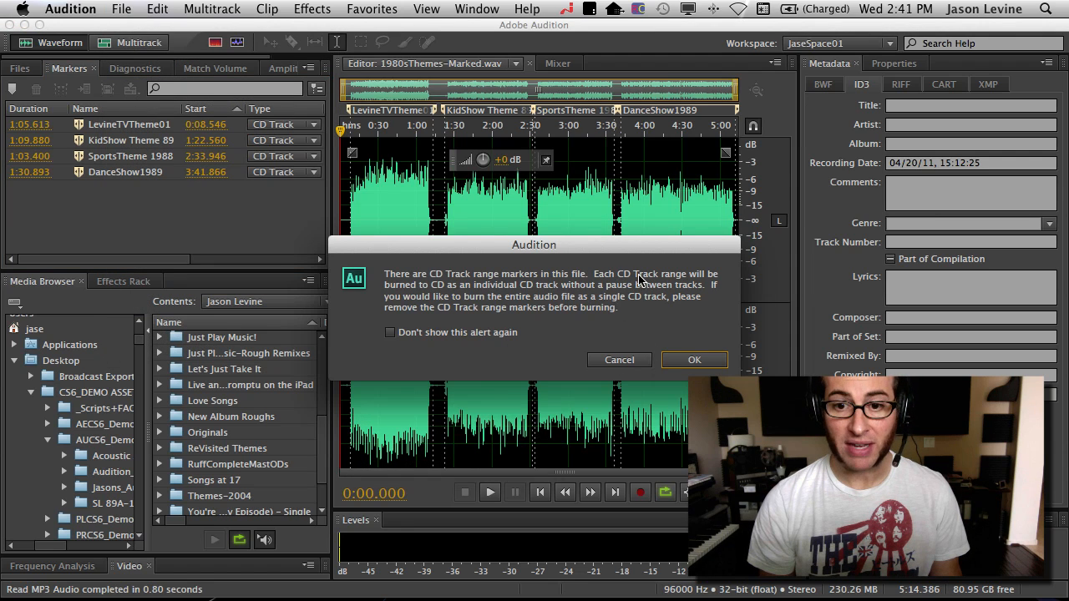
pyautogui.moveTo(404, 308)
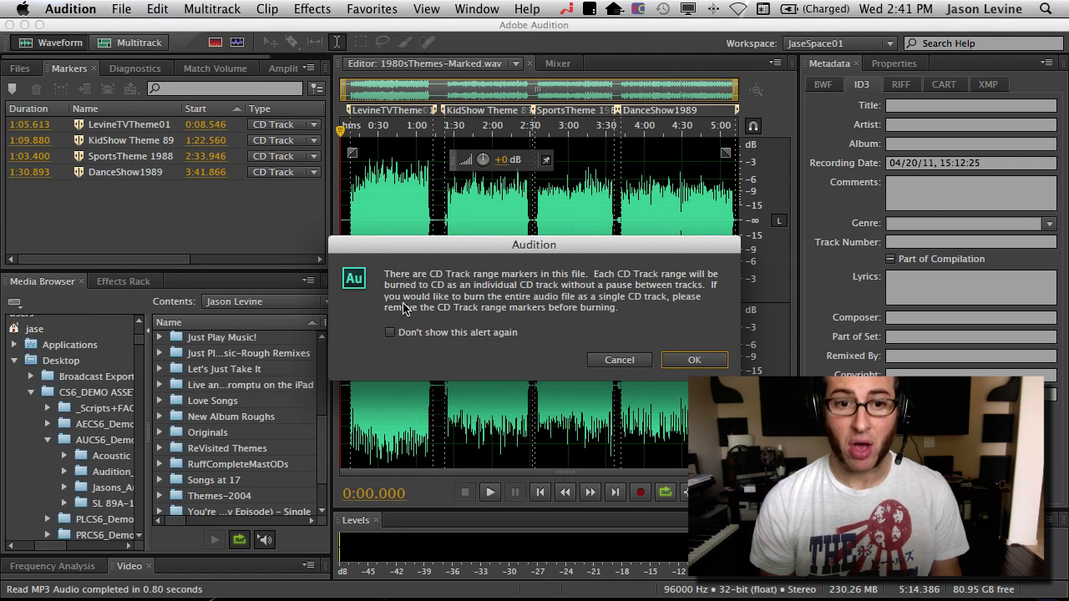
pyautogui.moveTo(567, 285)
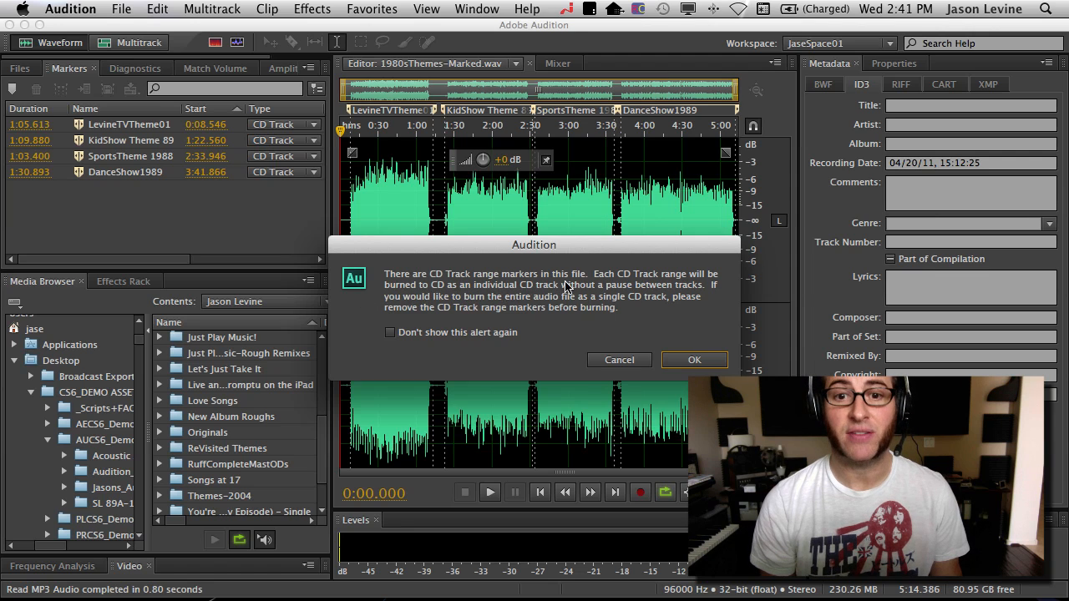
pyautogui.moveTo(598, 290)
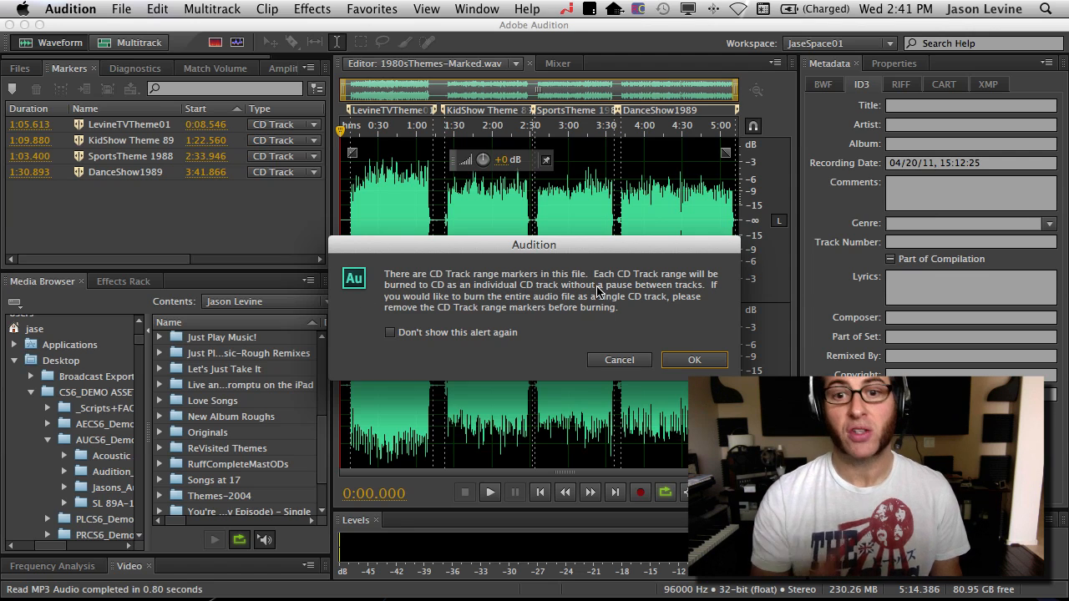
pyautogui.click(694, 359)
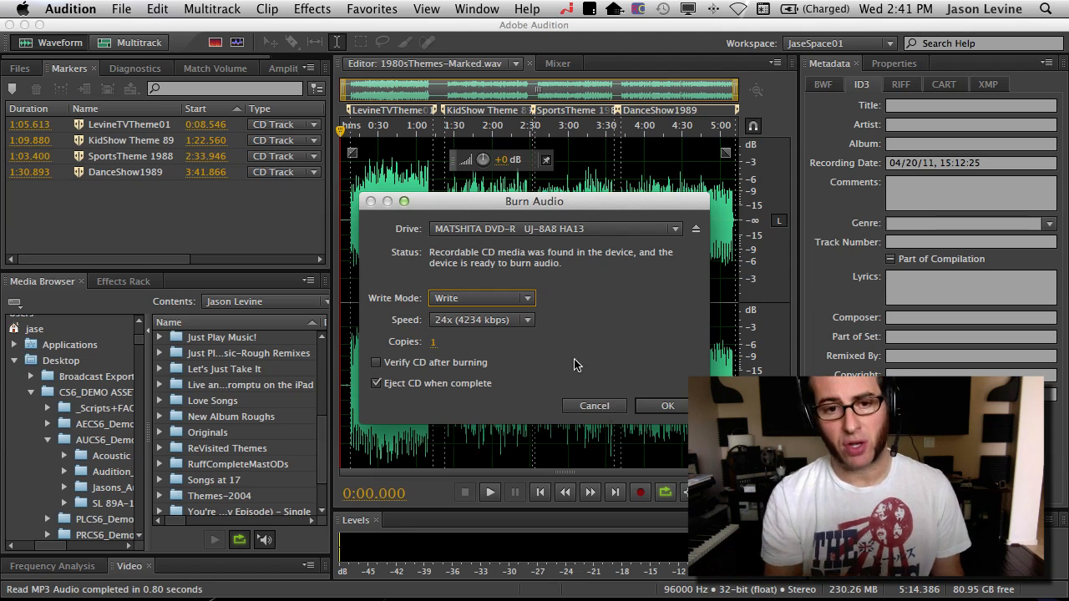
pyautogui.click(481, 298)
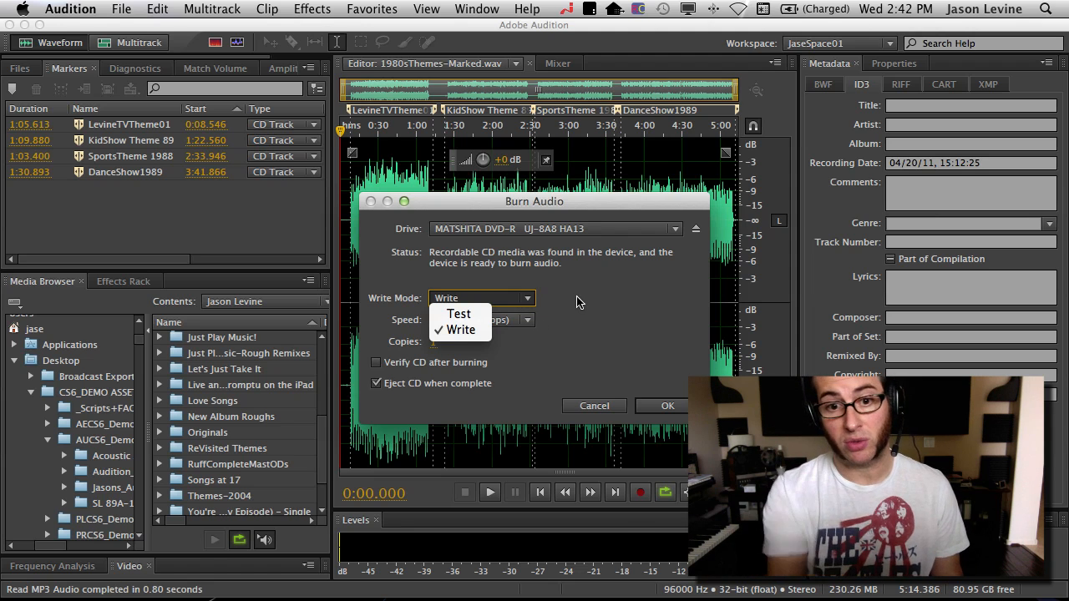
pyautogui.click(481, 320)
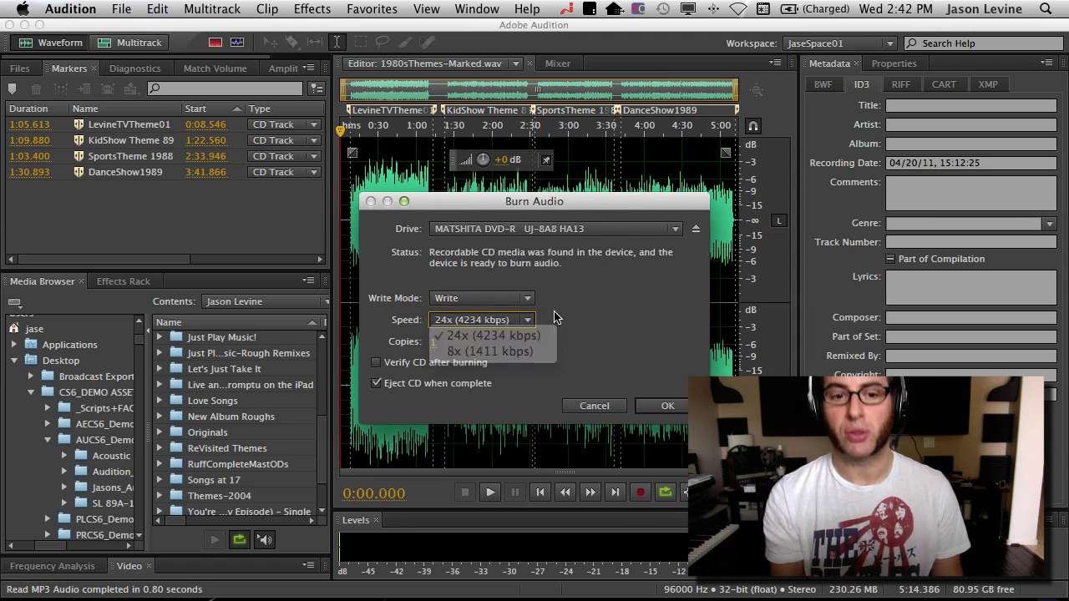
pyautogui.click(469, 334)
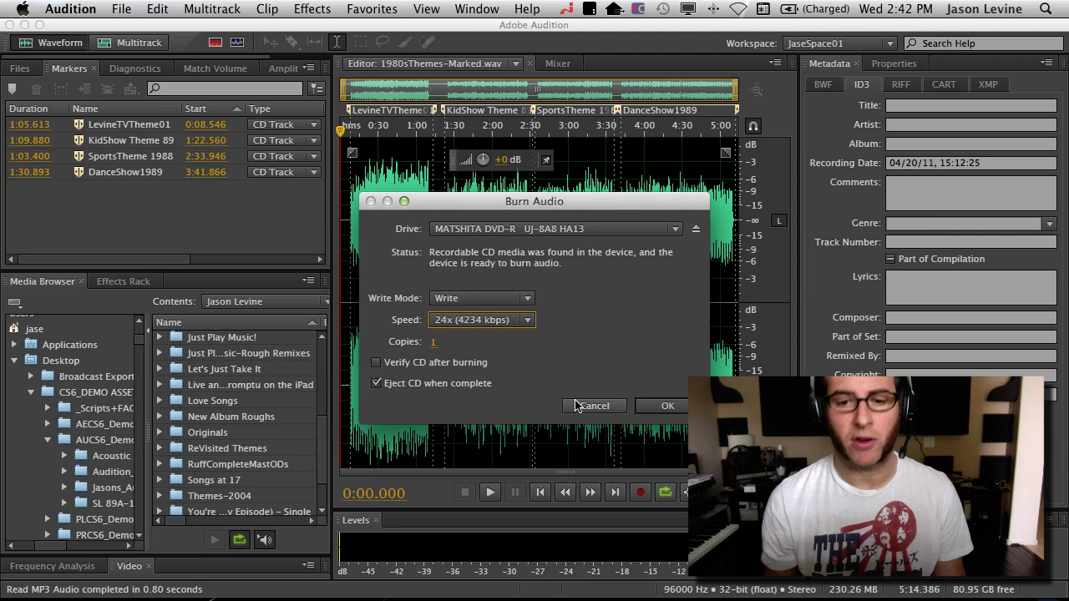
pyautogui.click(594, 406)
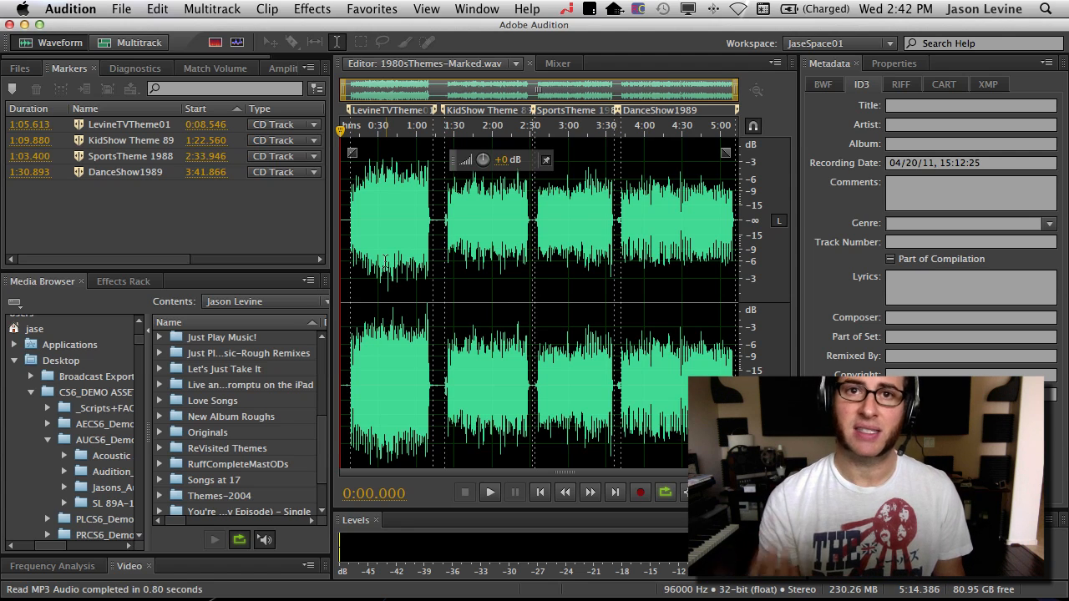
# - Create a new empty CD layout, Untitled CD Layout 1
pyautogui.click(121, 10)
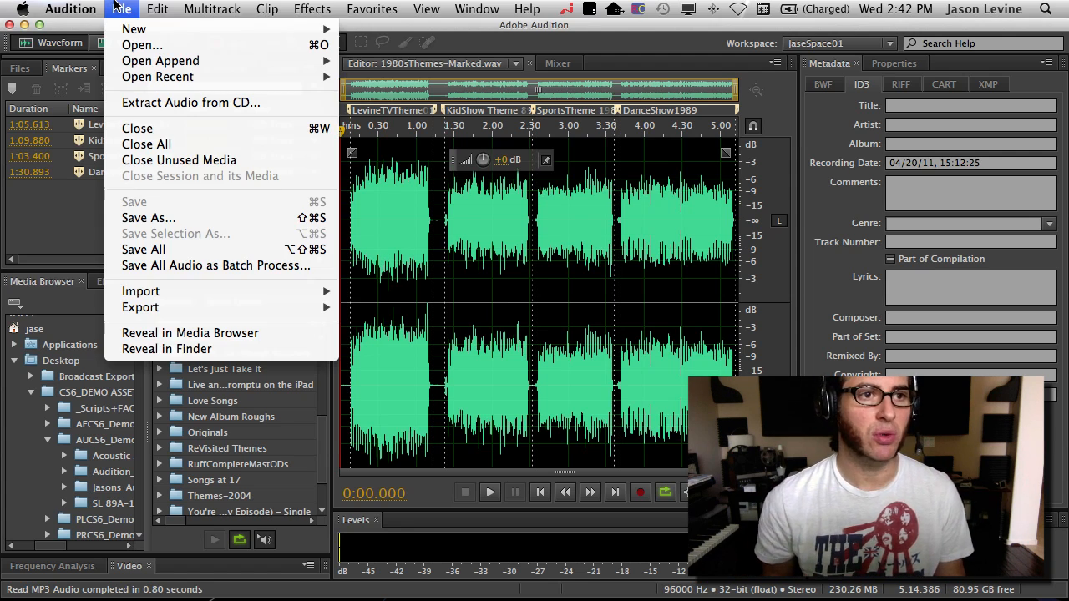
pyautogui.moveTo(133, 28)
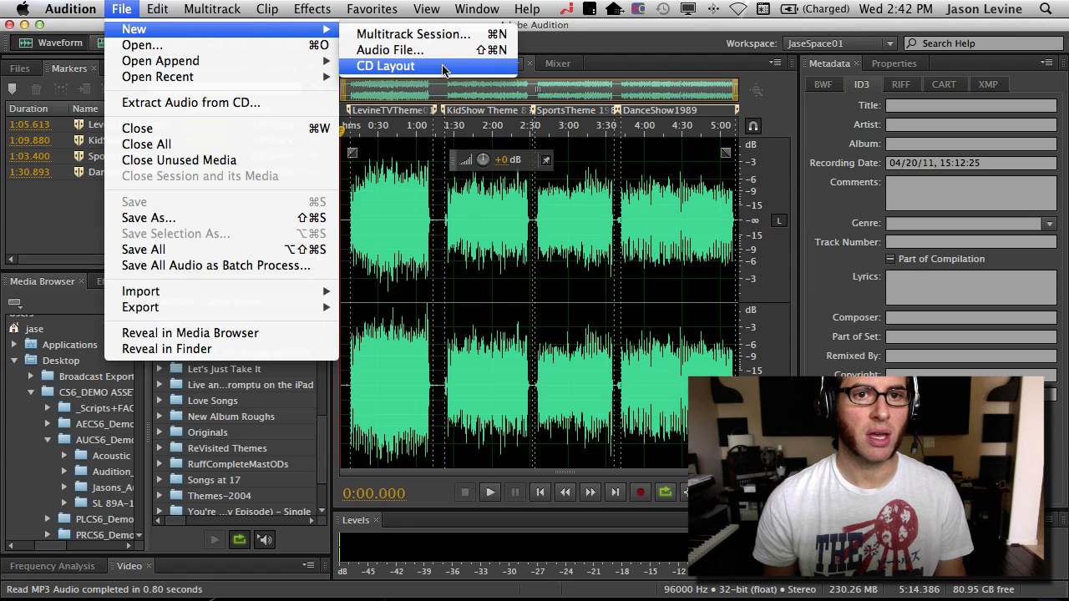
pyautogui.click(385, 67)
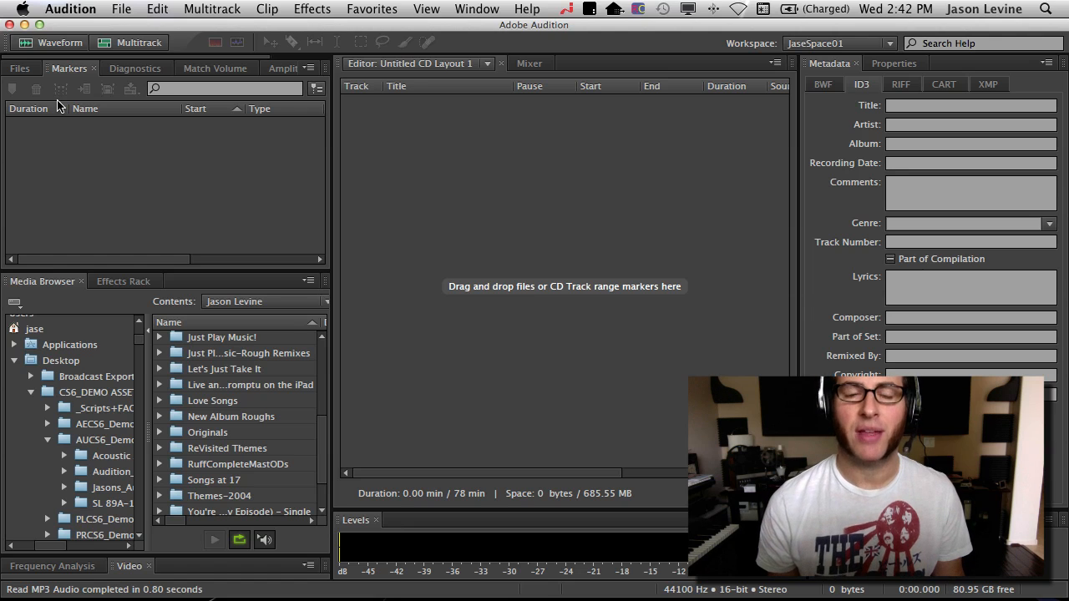
pyautogui.moveTo(317, 88)
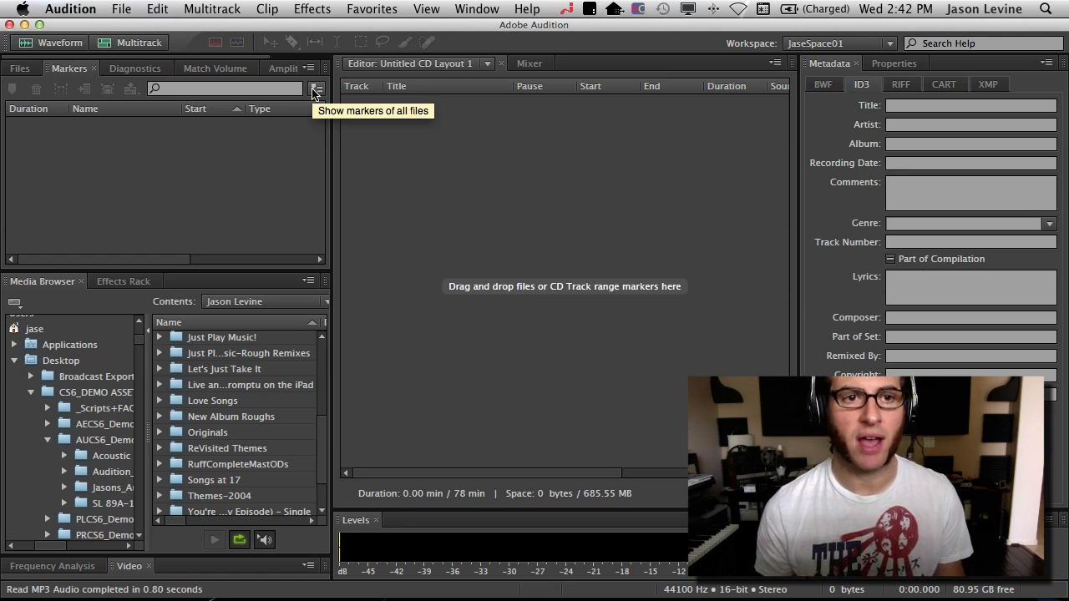
# - Show markers of all open files so the four theme CD tracks can go into the layout
pyautogui.click(315, 88)
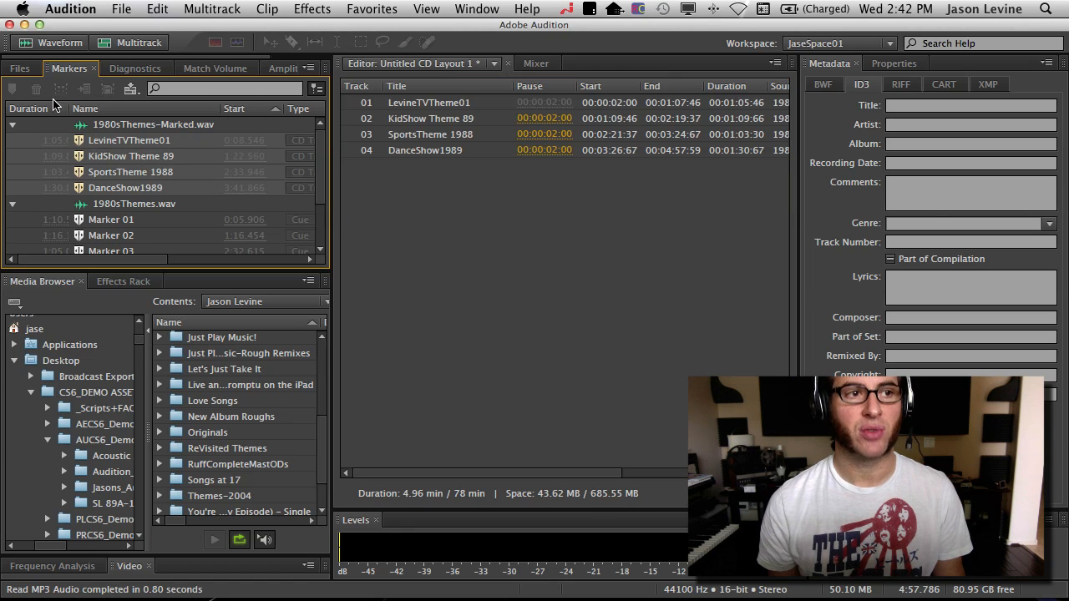
pyautogui.click(19, 70)
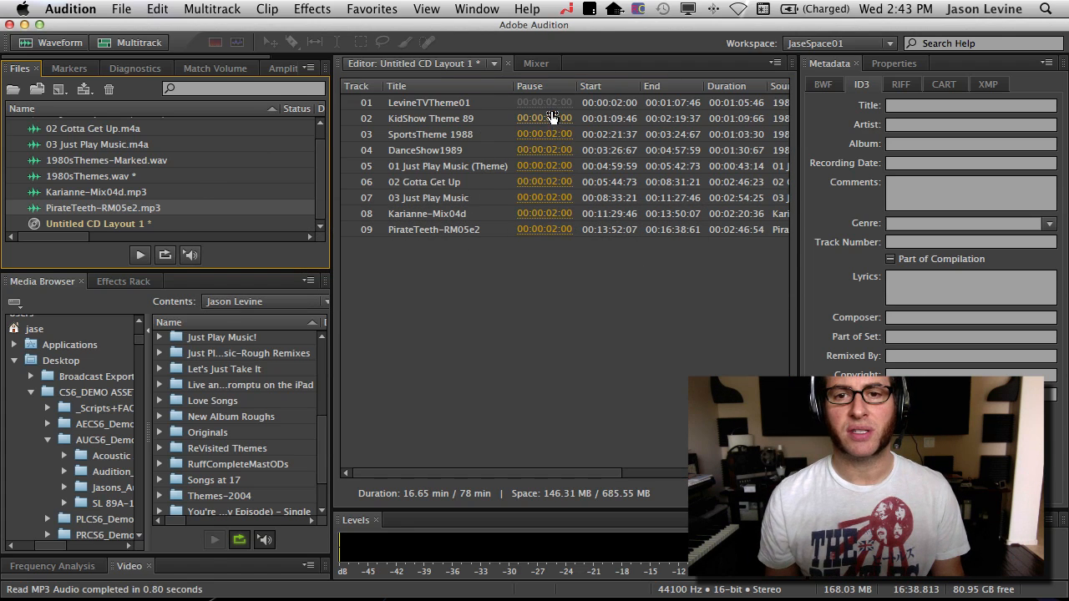
pyautogui.moveTo(551, 229)
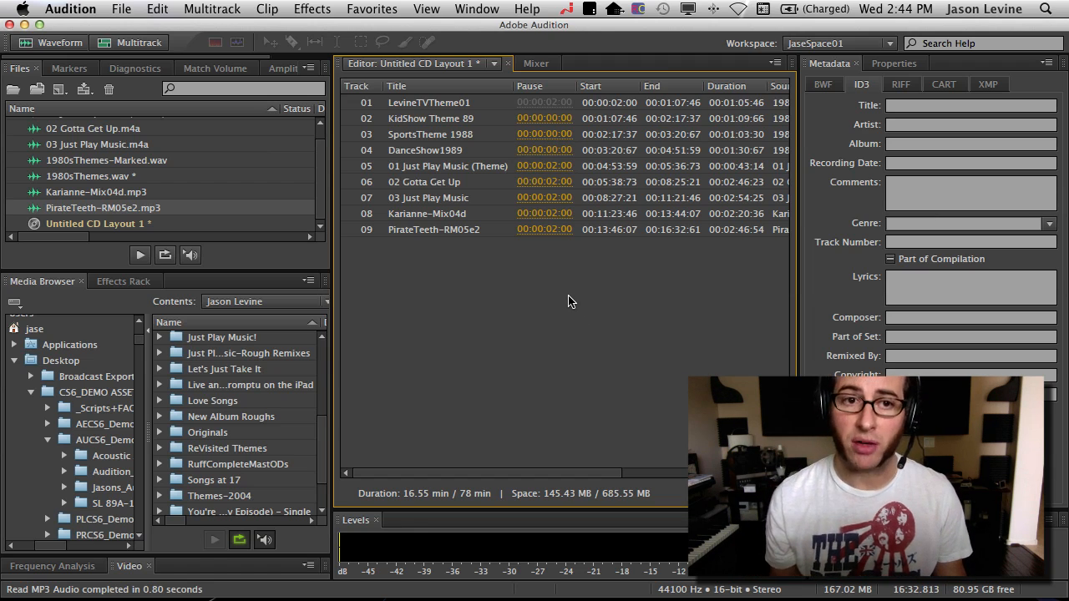
pyautogui.moveTo(545, 102)
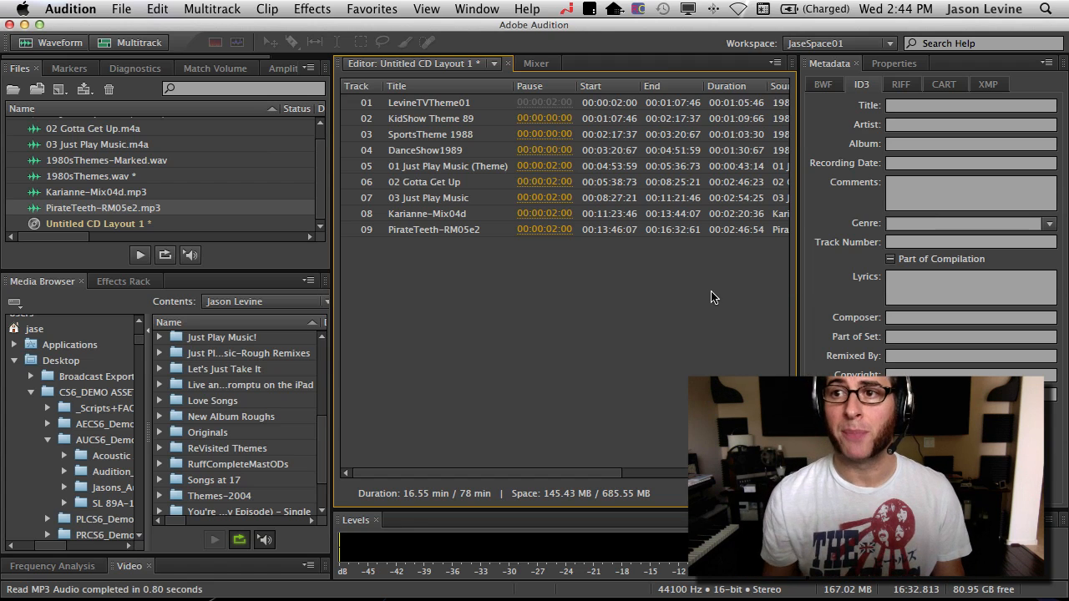
# - View the layout's properties: 16.55 of 78 minutes, 145.43 MB, blank CD Text fields
pyautogui.click(902, 63)
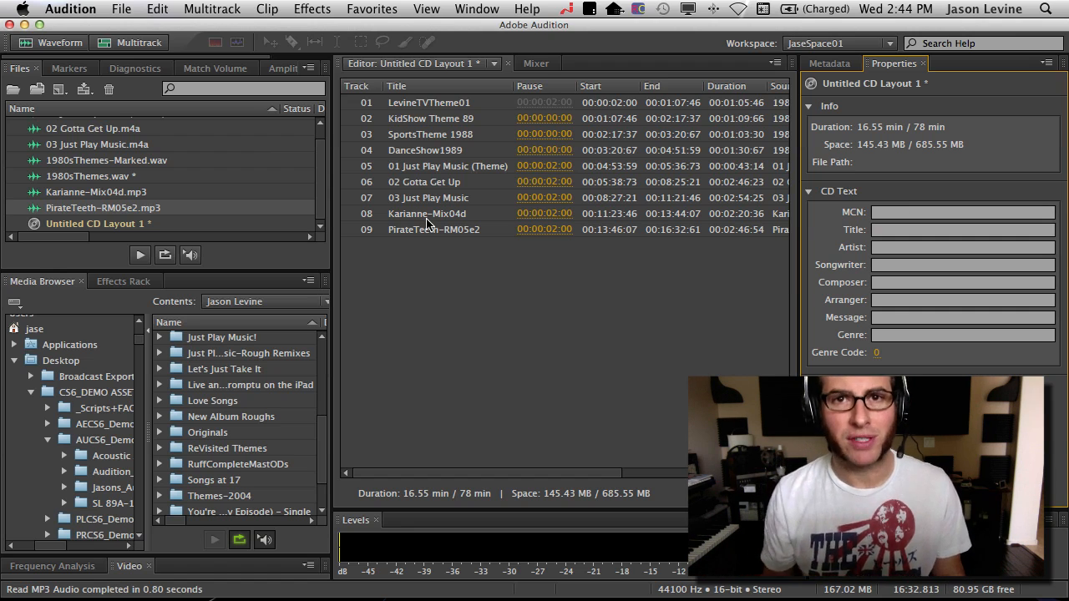
pyautogui.moveTo(488, 216)
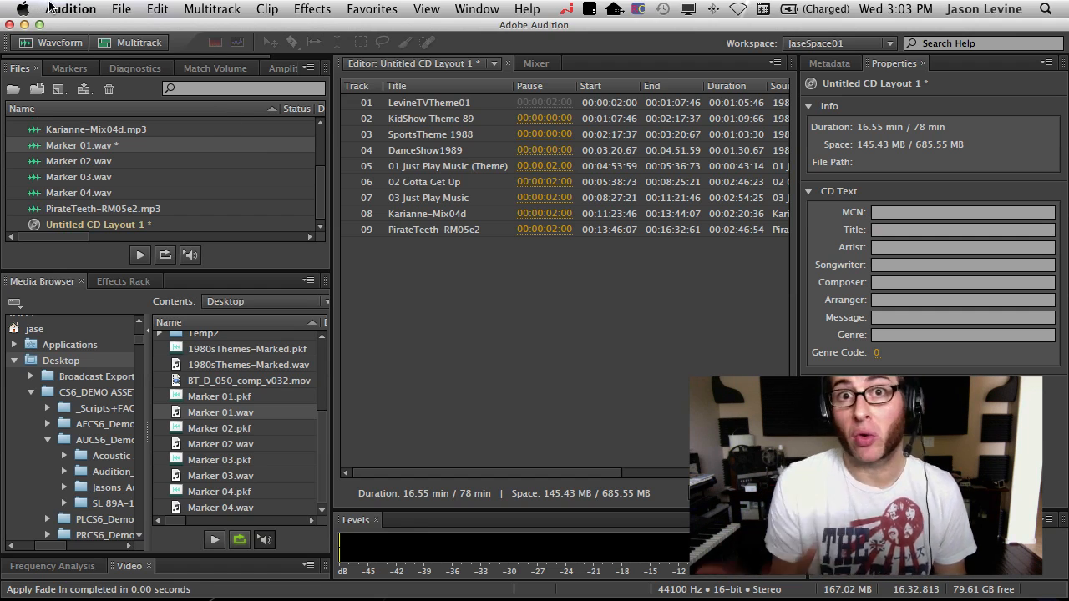
# - Dismiss Save CD Layout As, then send Untitled CD Layout 1 to Burn Audio to CD
pyautogui.click(120, 10)
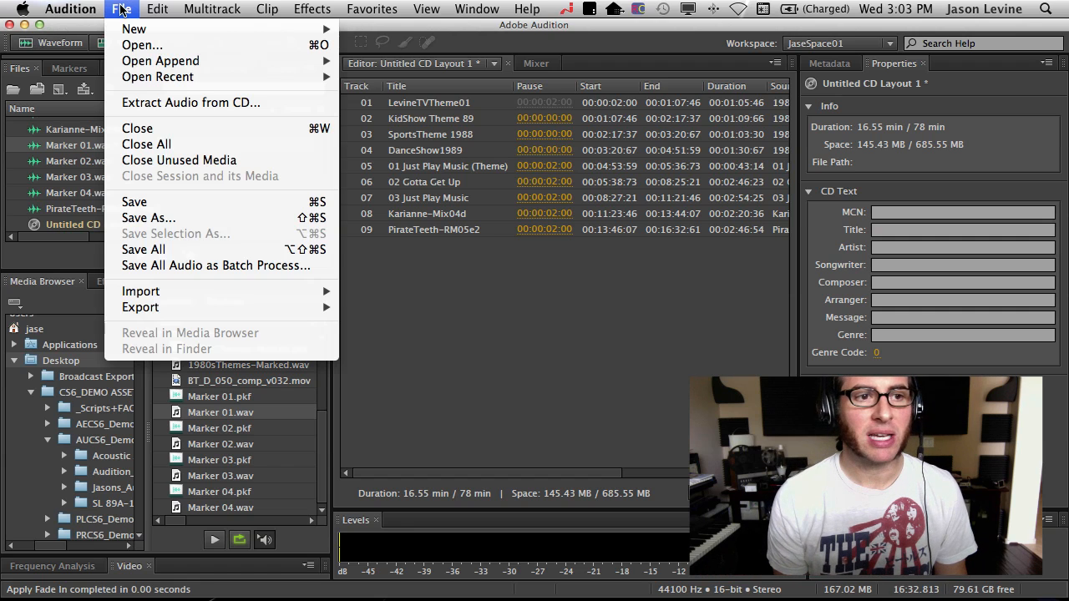
pyautogui.click(147, 218)
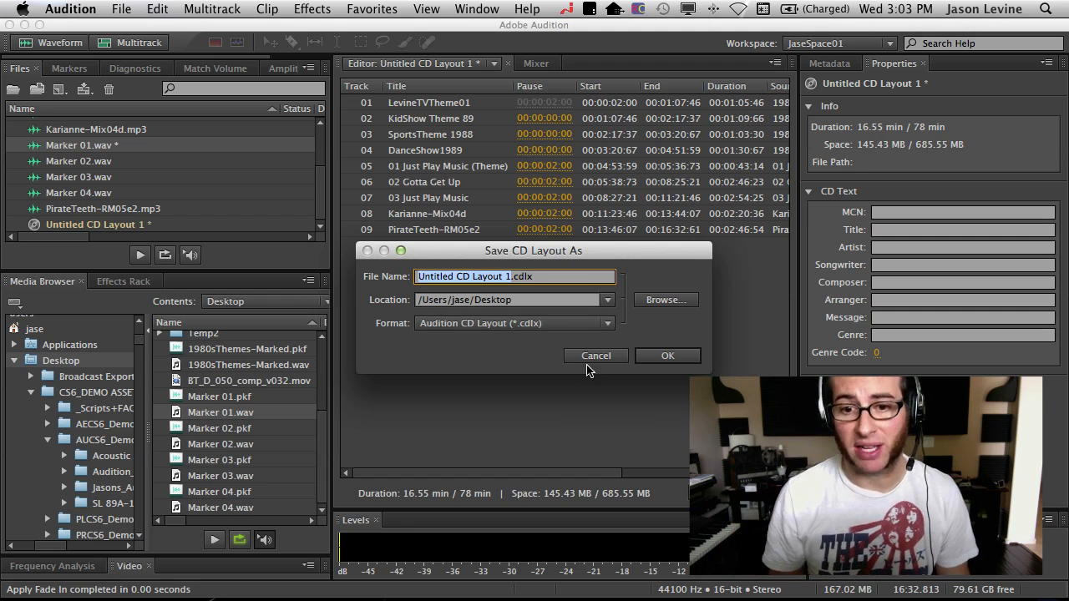
pyautogui.click(594, 354)
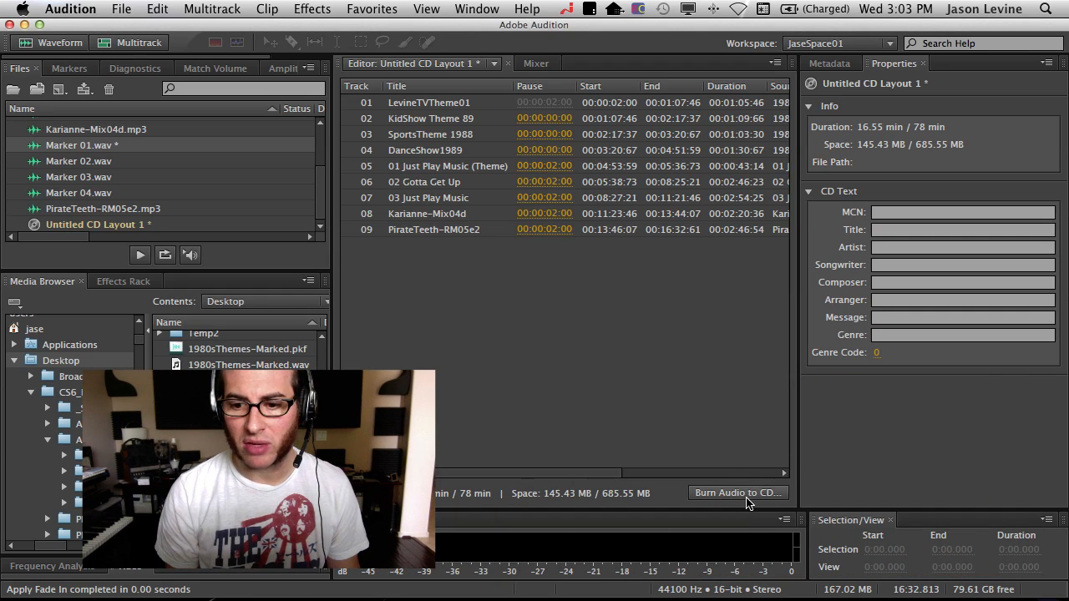
pyautogui.click(738, 493)
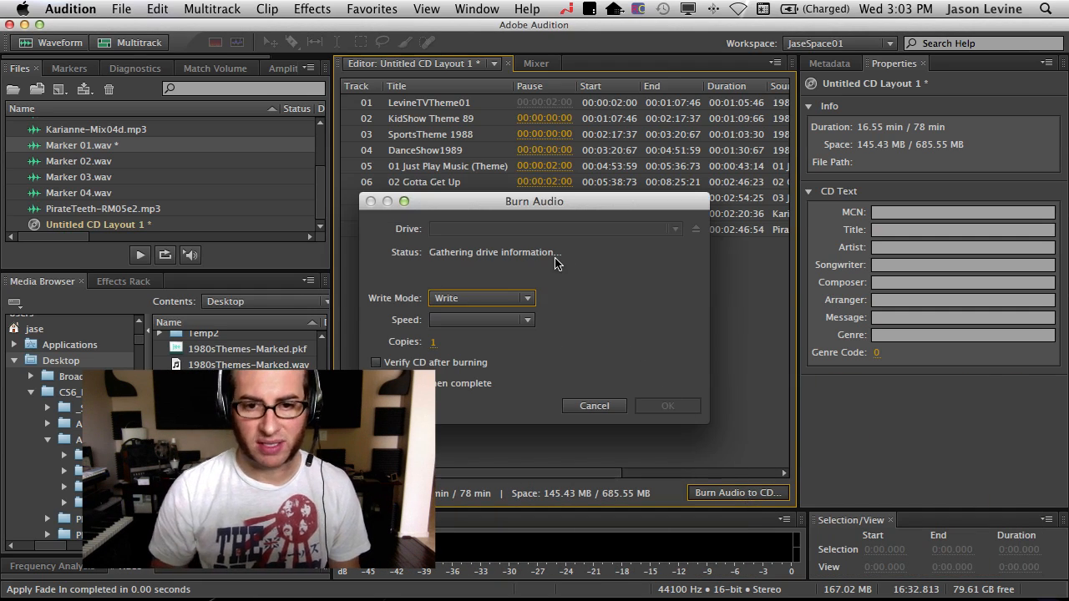